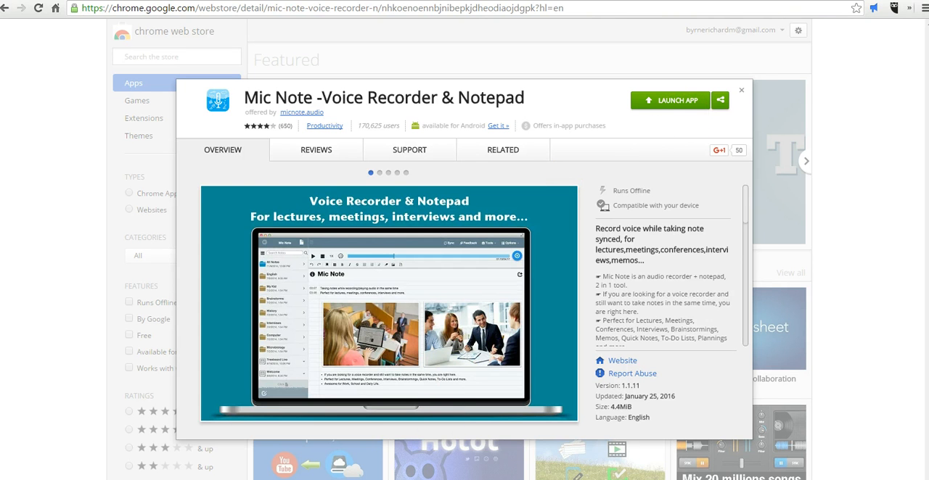
# Step: Launch the Mic Note app from its Chrome Web Store page
pyautogui.click(669, 100)
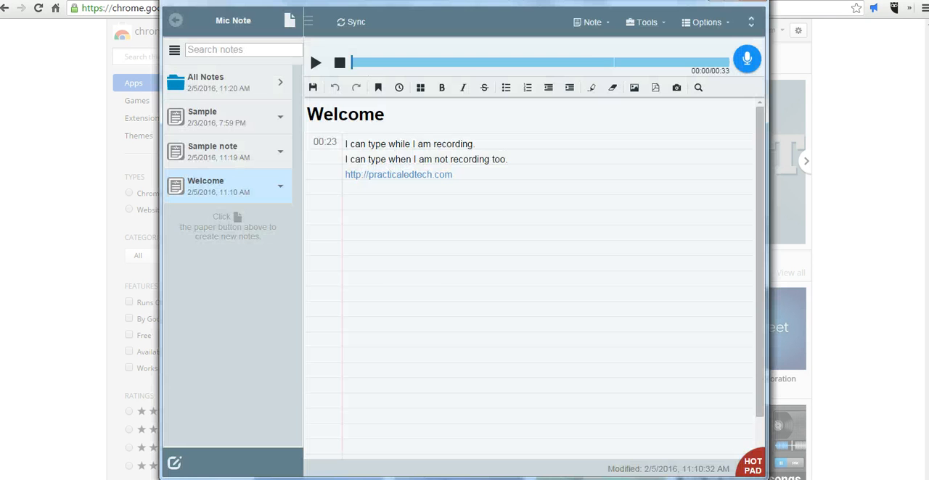
pyautogui.moveTo(289, 22)
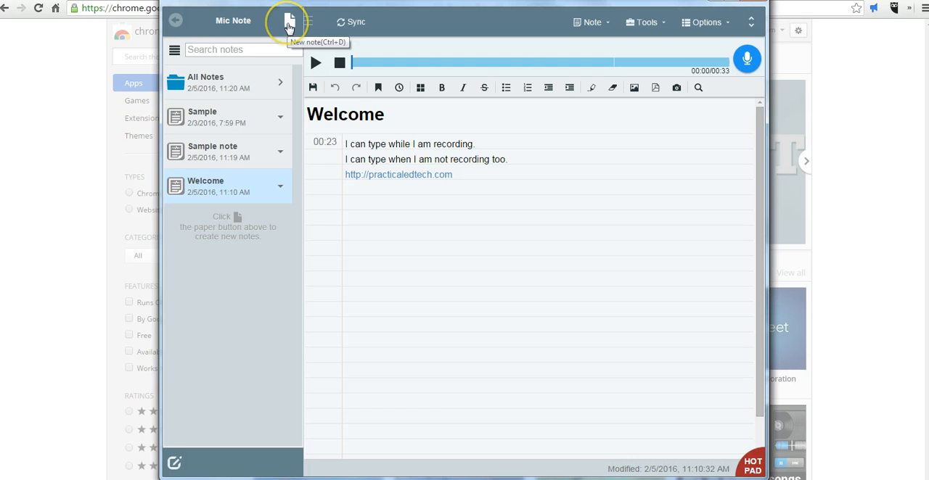
# Step: Create a new blank note and title it 'Sample for Recording'
pyautogui.click(288, 20)
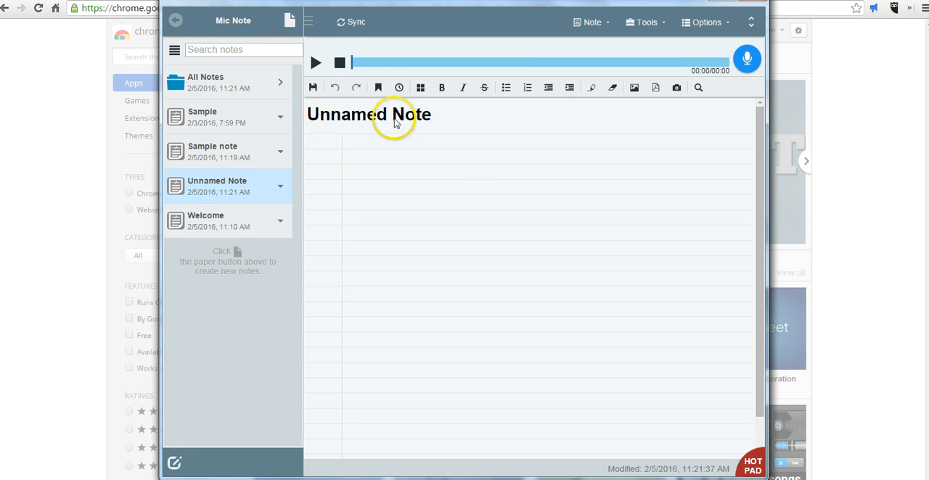
pyautogui.click(369, 113)
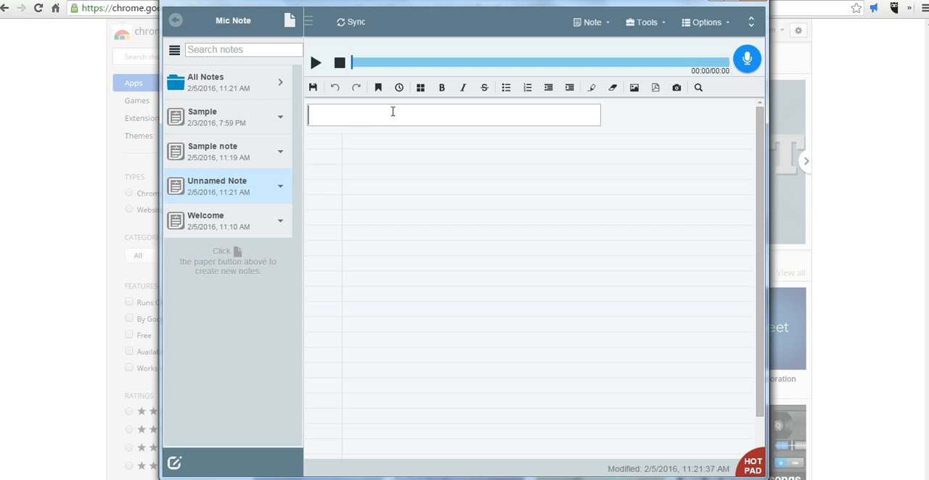
pyautogui.write('Sample for R')
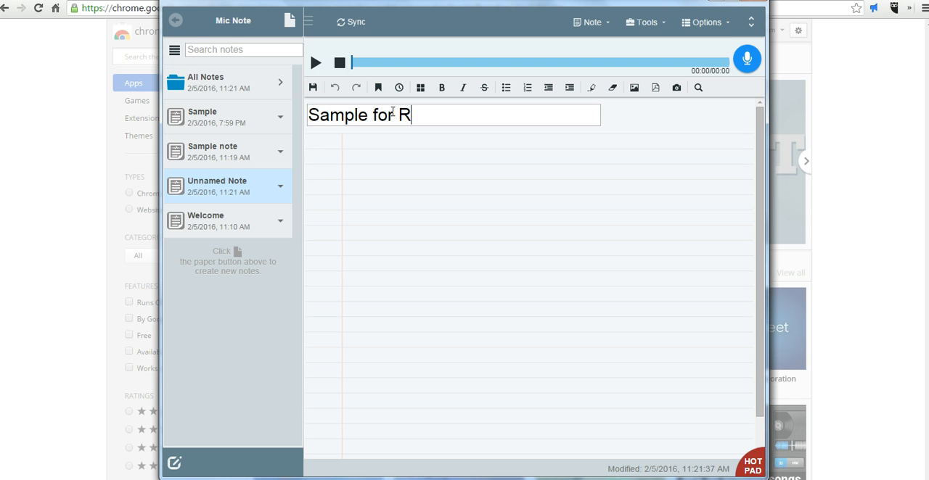
pyautogui.write('ecording')
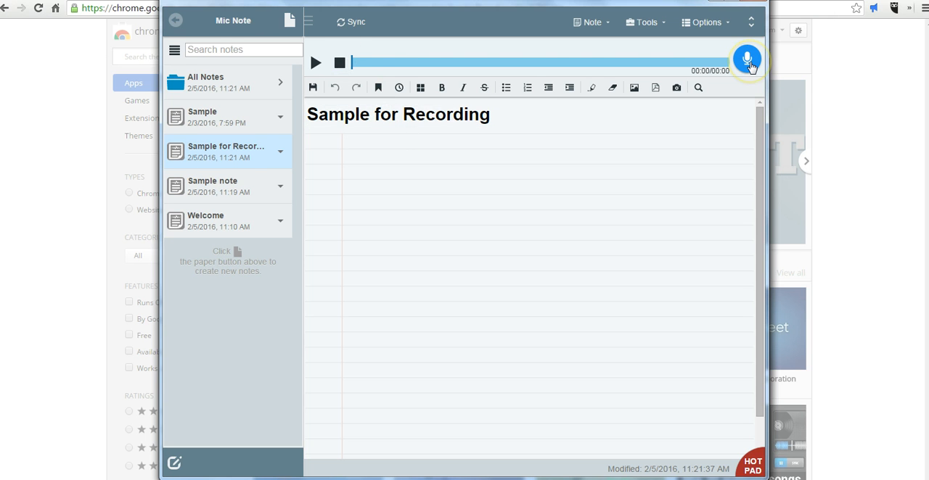
pyautogui.moveTo(748, 60)
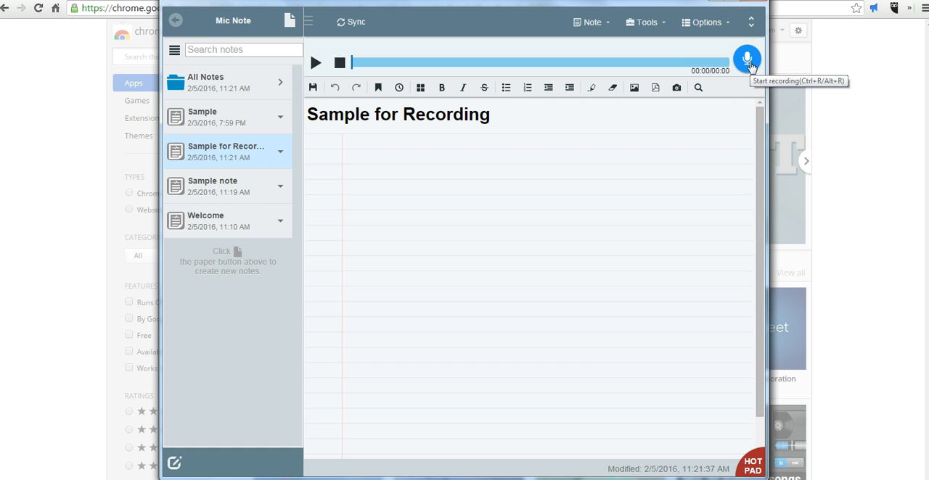
# Step: Record an audio clip while adding the timestamped line 'I can type whilst talking', then stop recording
pyautogui.click(746, 58)
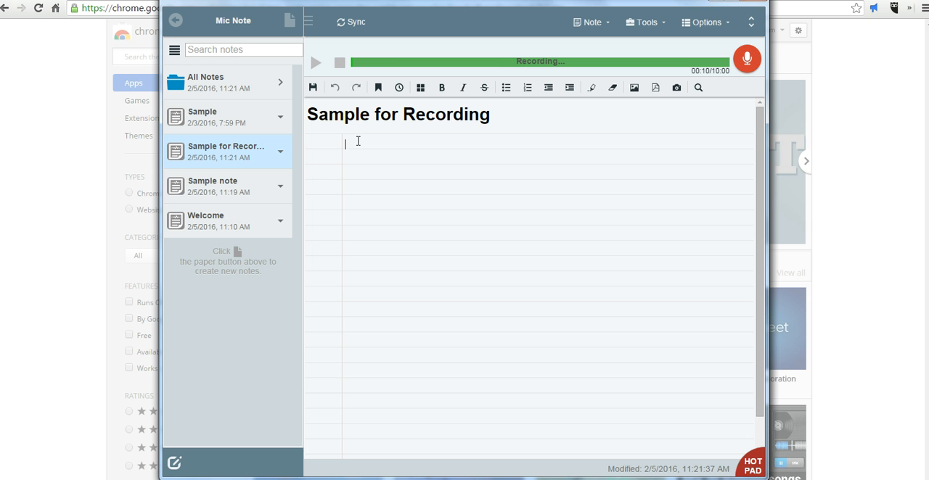
pyautogui.write('I can type whilst tal')
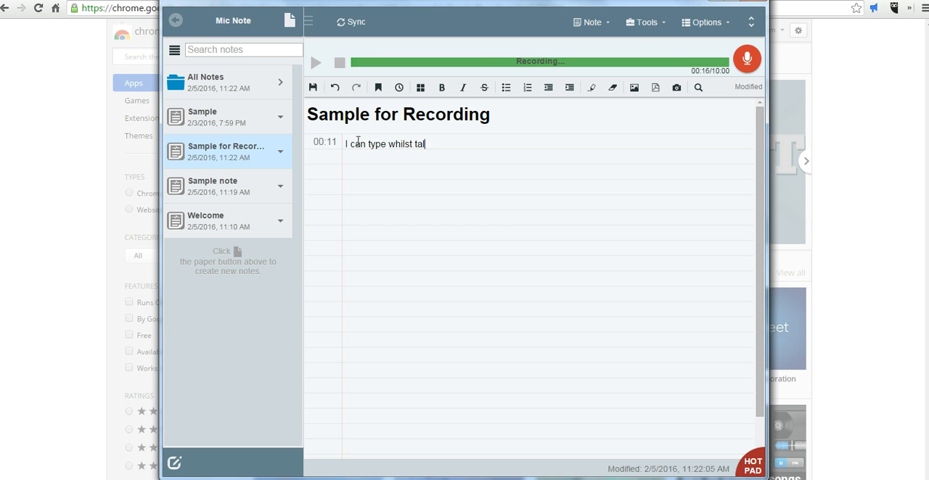
pyautogui.write('king.')
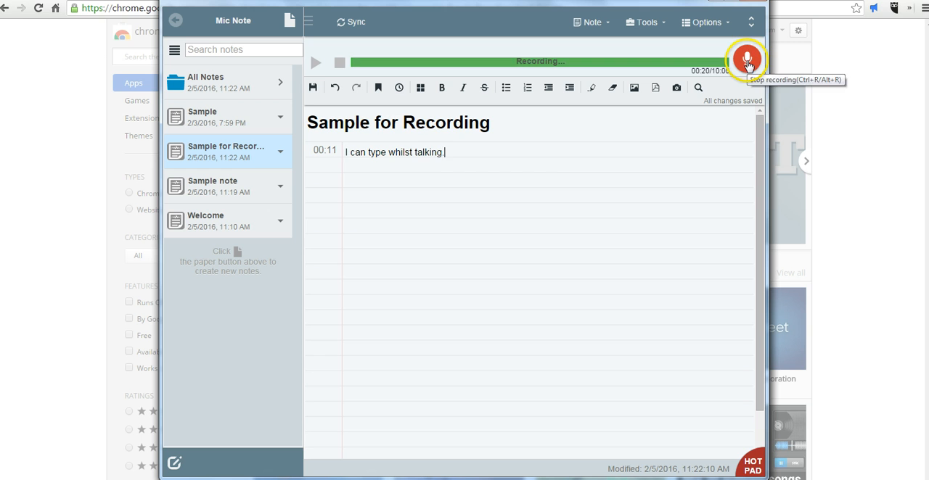
pyautogui.click(746, 60)
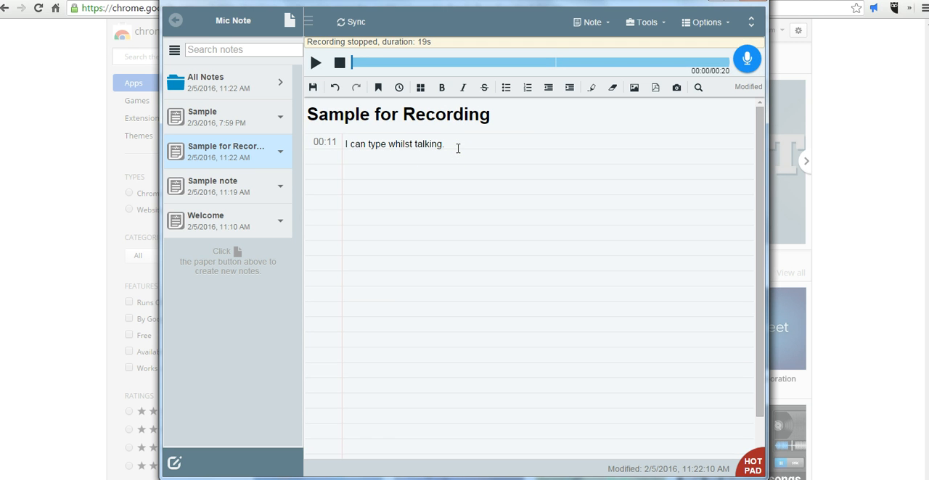
# Step: Add a second line 'This is a note that is not time-stamped.' with recording stopped
pyautogui.press('enter')
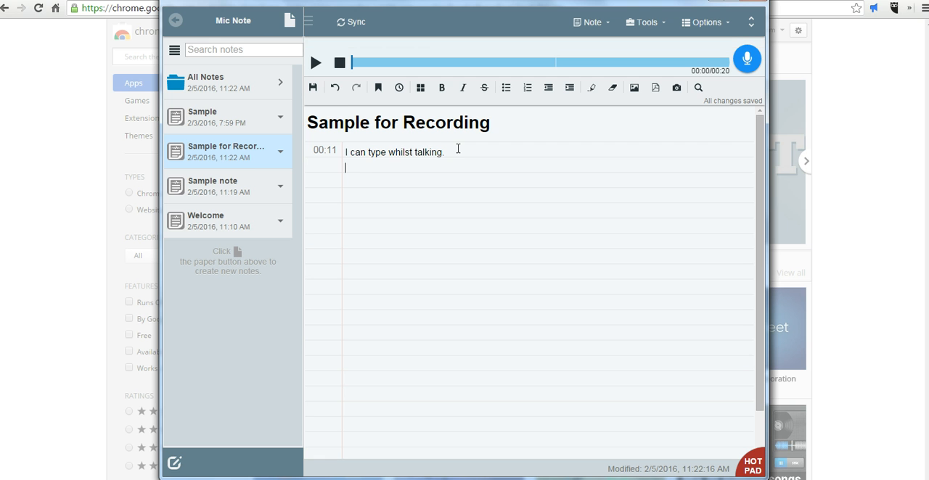
pyautogui.write('This is a note that is no')
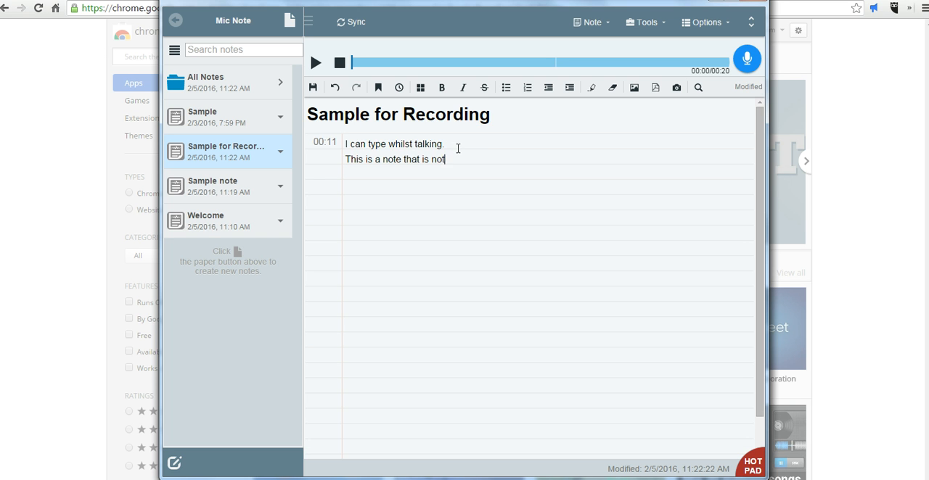
pyautogui.write('time-st')
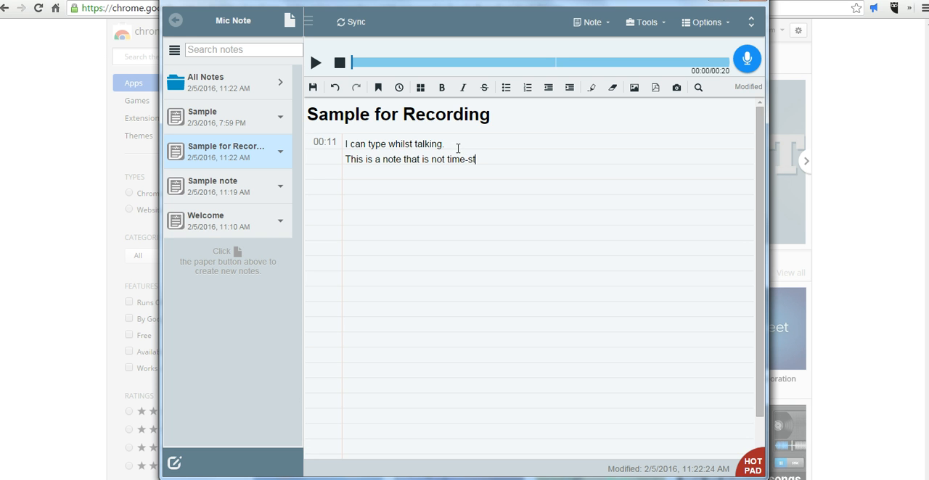
pyautogui.write('amped.')
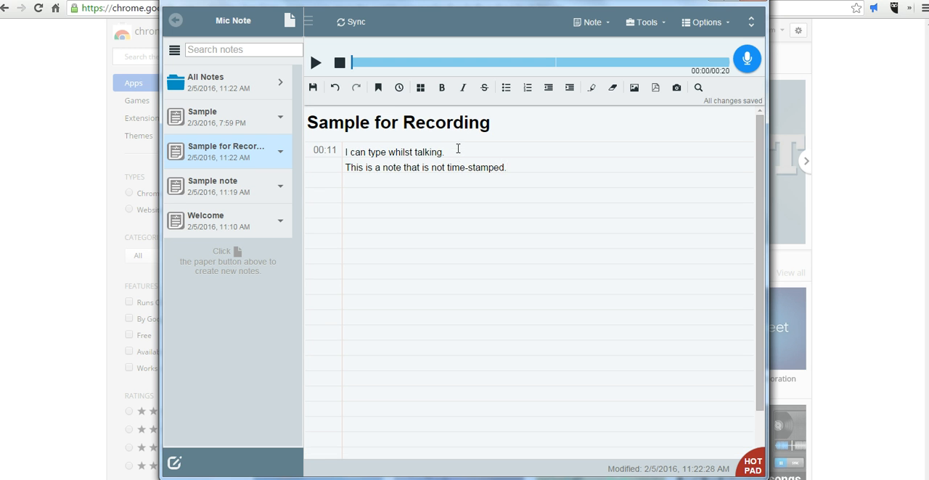
pyautogui.moveTo(633, 87)
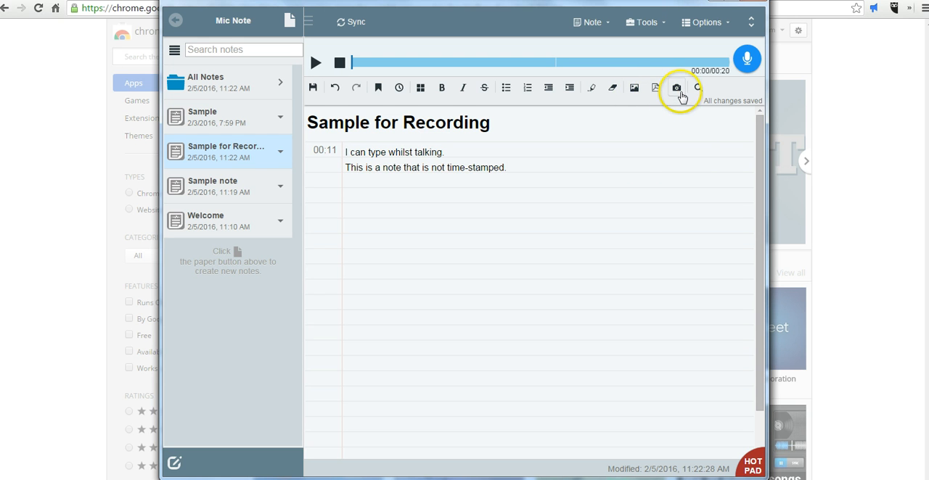
# Step: Choose Local Disk from the Insert pictures menu to bring up the file picker
pyautogui.click(632, 87)
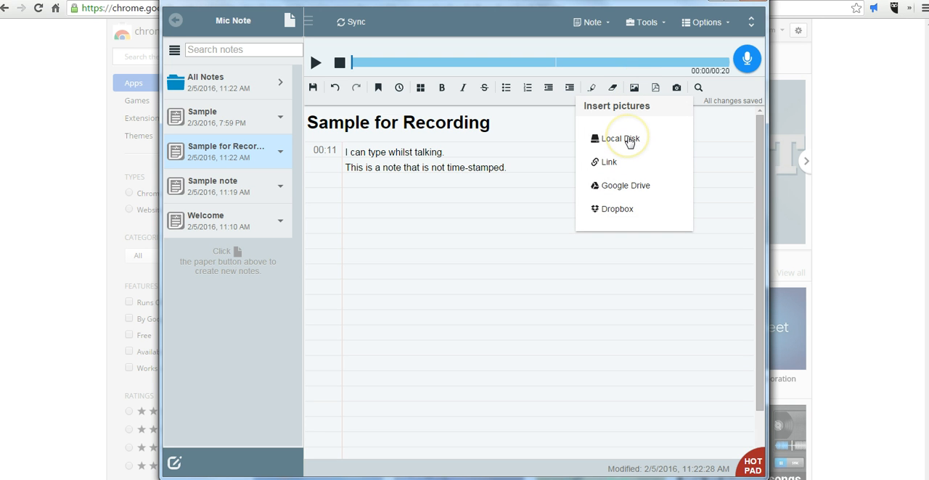
pyautogui.moveTo(631, 189)
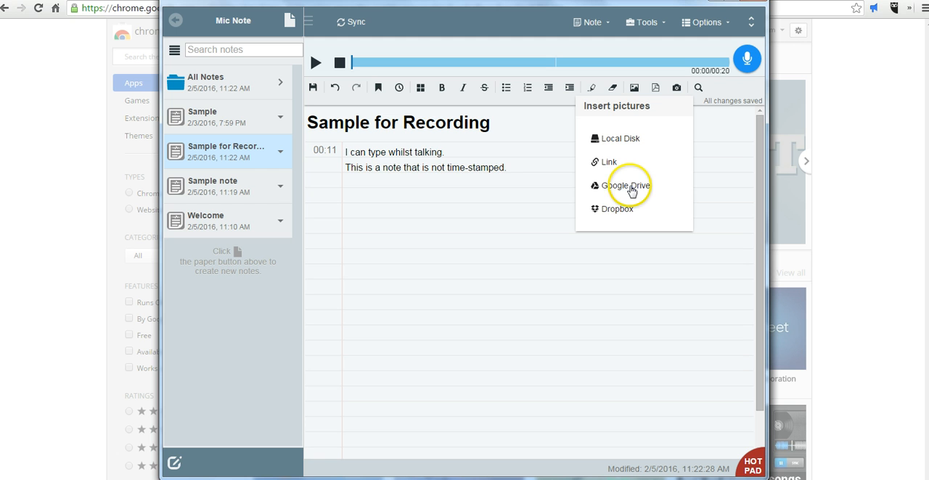
pyautogui.moveTo(636, 212)
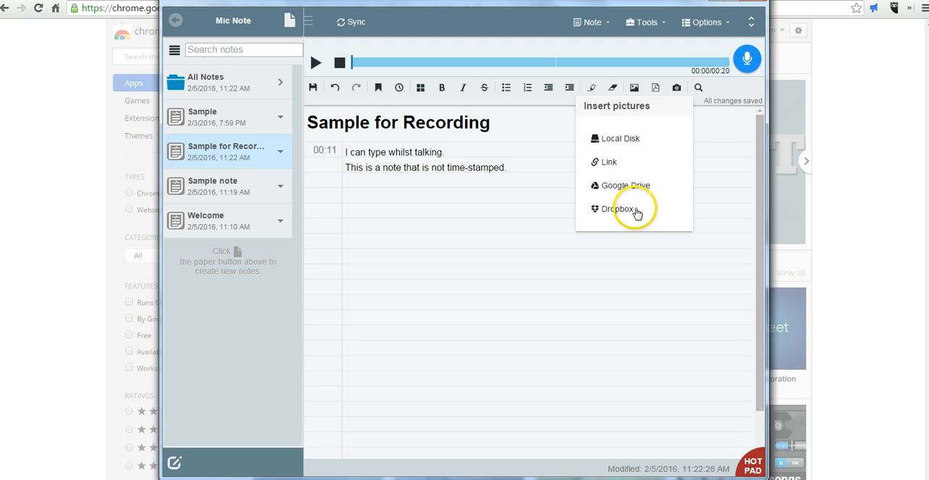
pyautogui.moveTo(621, 160)
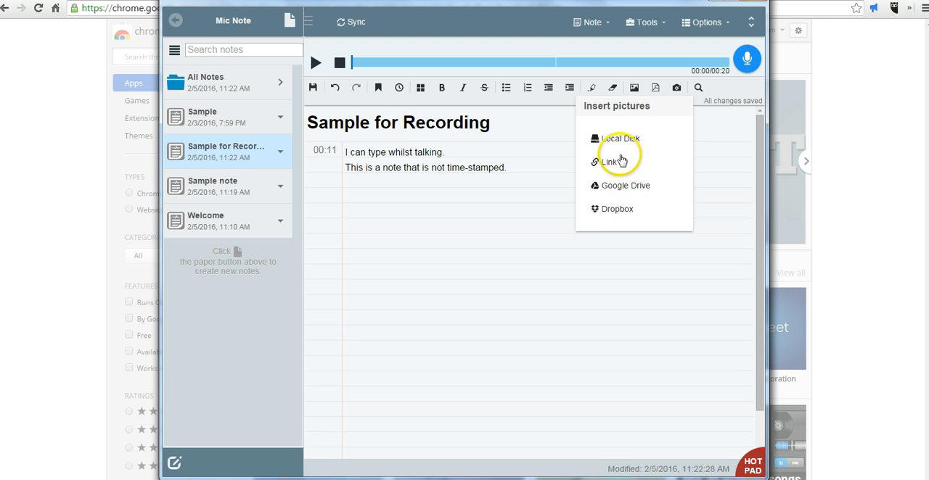
pyautogui.moveTo(618, 140)
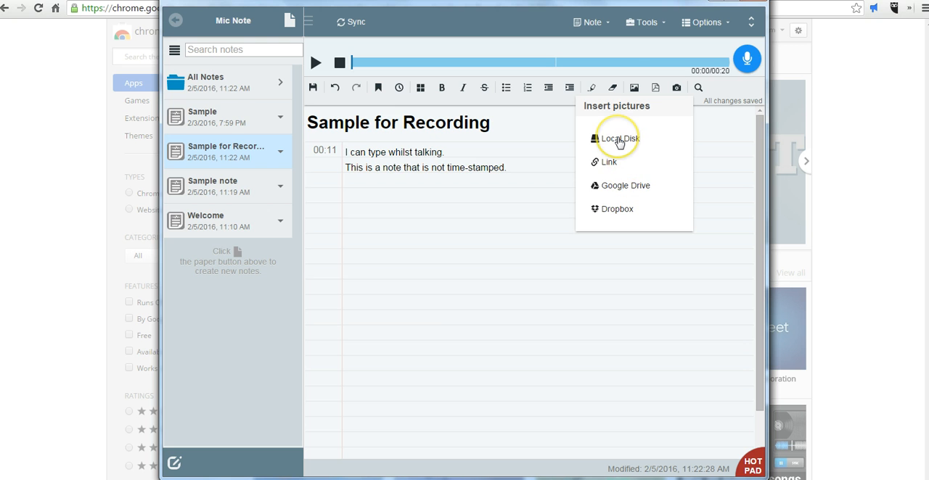
pyautogui.click(618, 139)
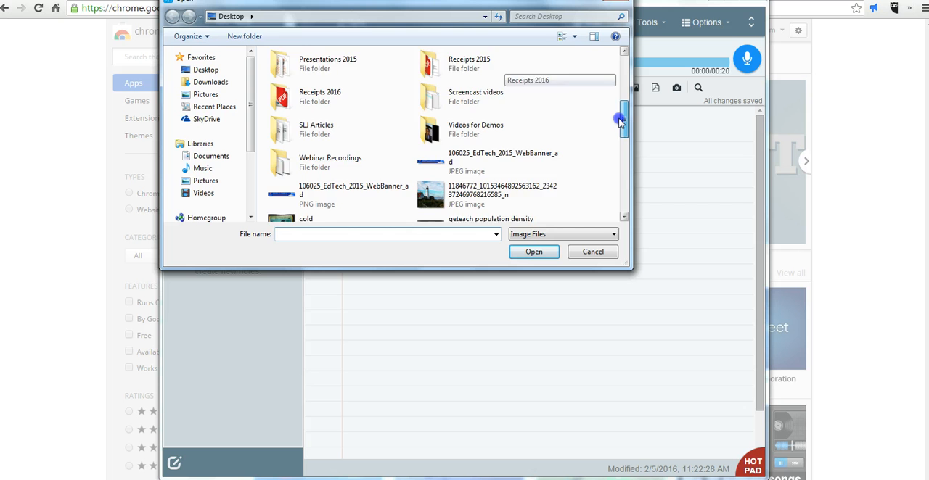
# Step: Insert the 'cold' thermometer photo below the note's two text lines
pyautogui.scroll(-3)
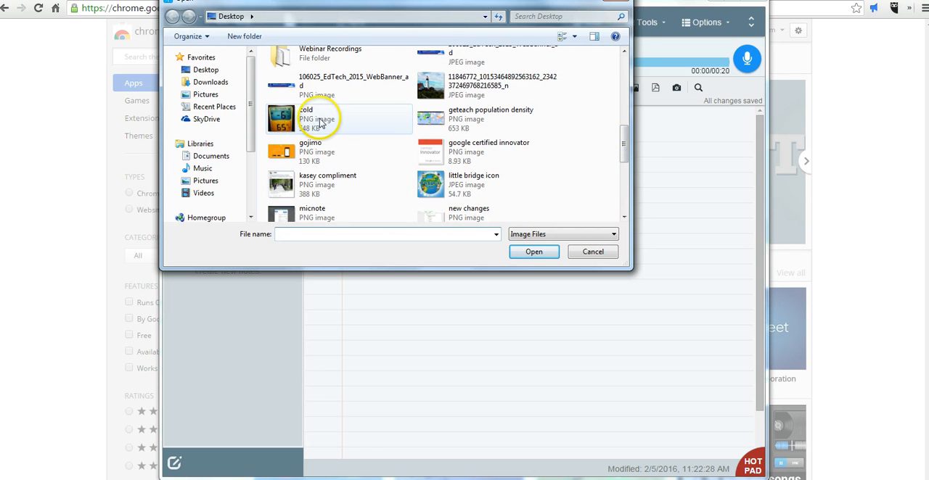
pyautogui.click(534, 253)
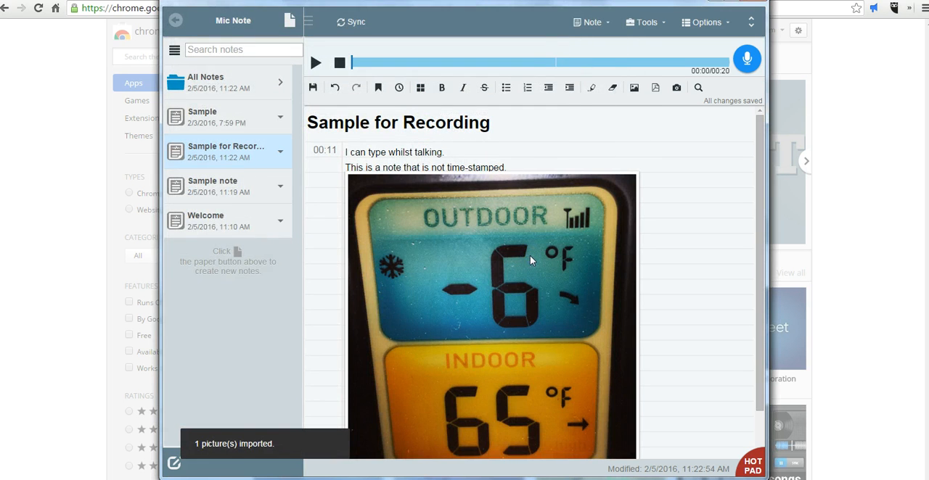
pyautogui.scroll(-3)
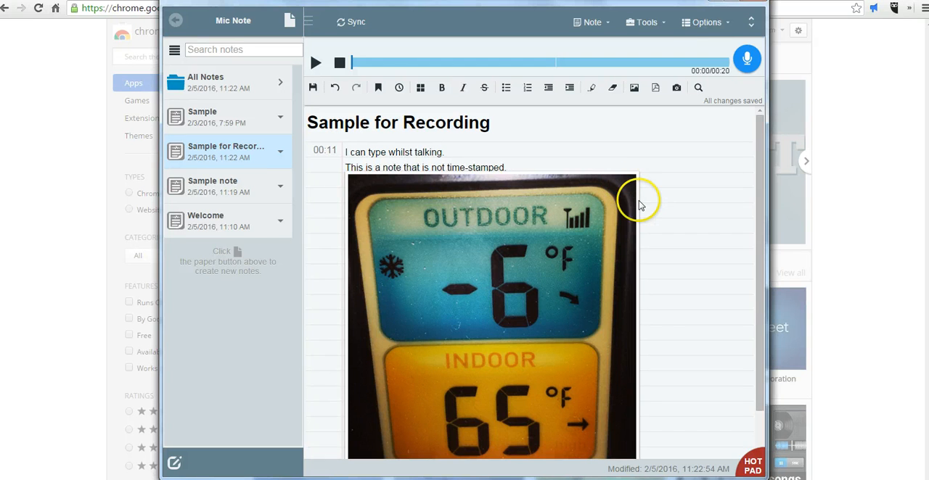
pyautogui.moveTo(714, 21)
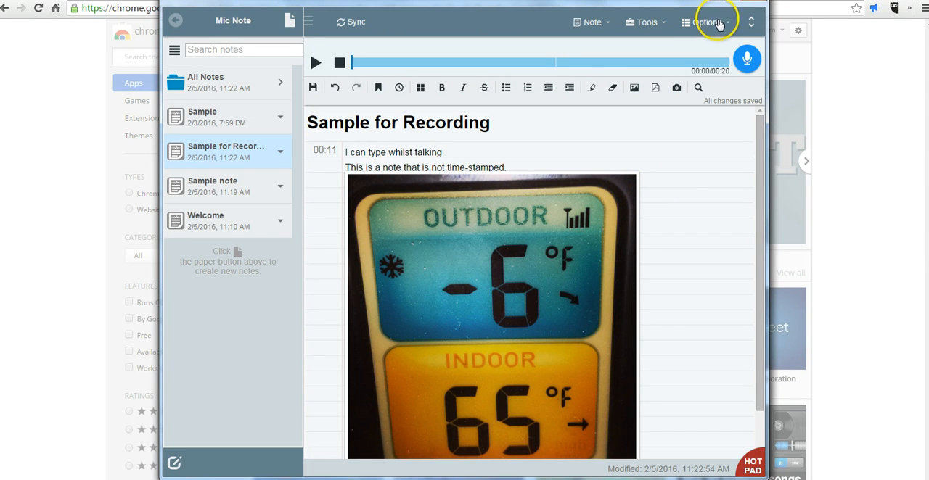
# Step: Bring up Mic Note's Settings window from the Options menu
pyautogui.click(704, 22)
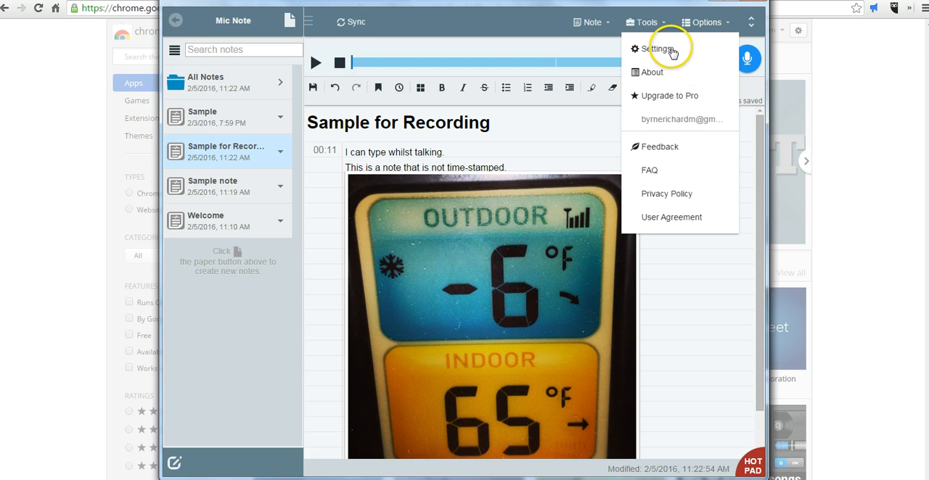
pyautogui.moveTo(656, 49)
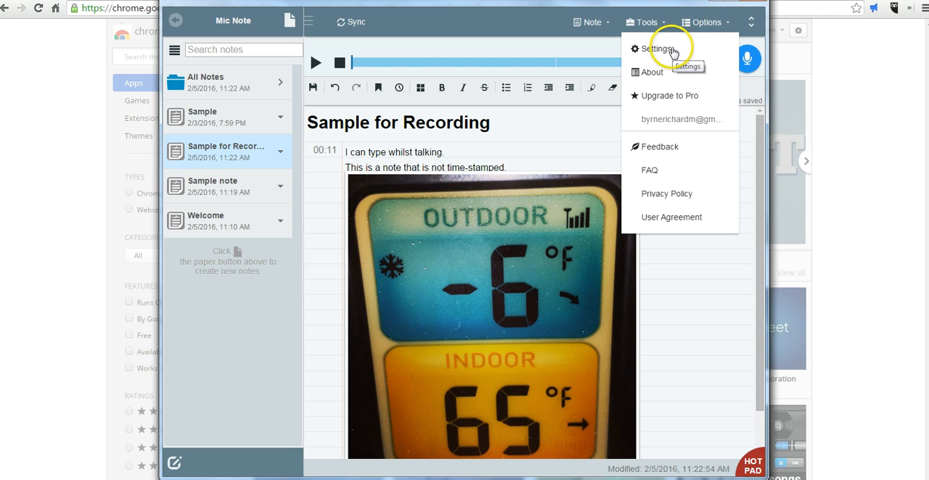
pyautogui.click(656, 49)
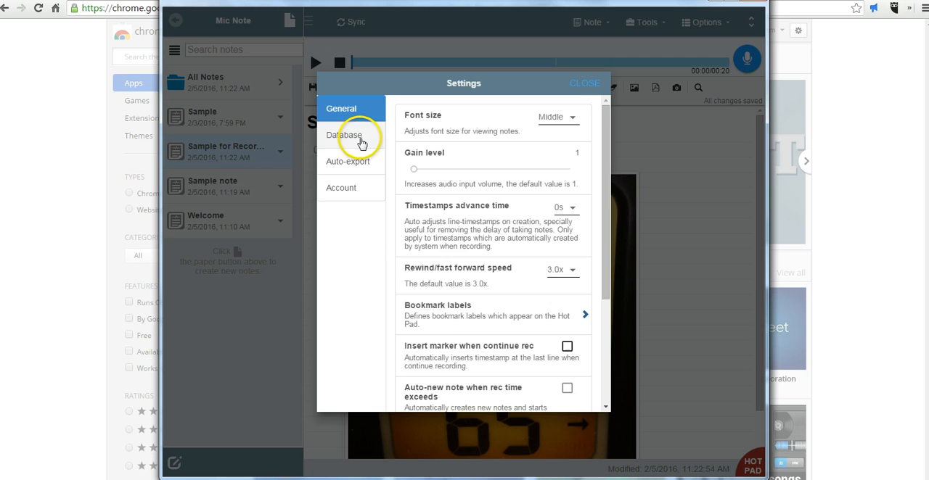
# Step: Review the Database settings showing Google Drive destination with auto-sync on, then close Settings
pyautogui.click(344, 135)
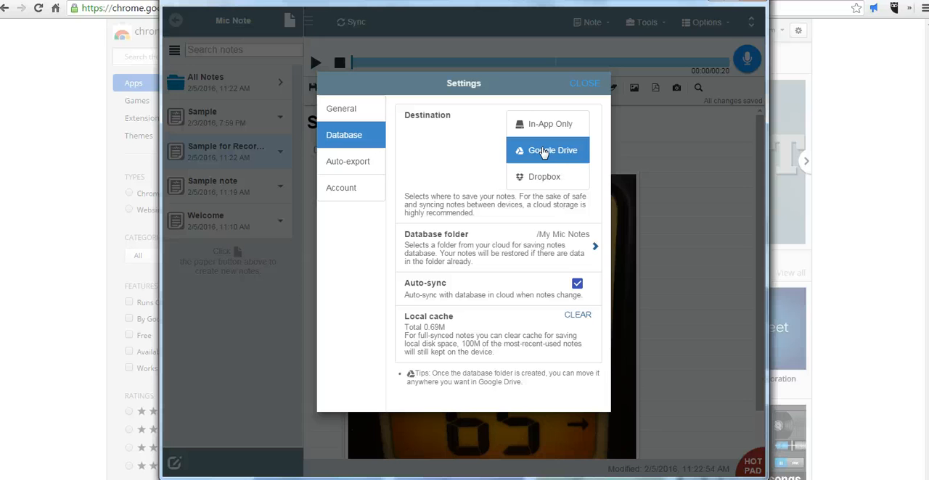
pyautogui.moveTo(486, 302)
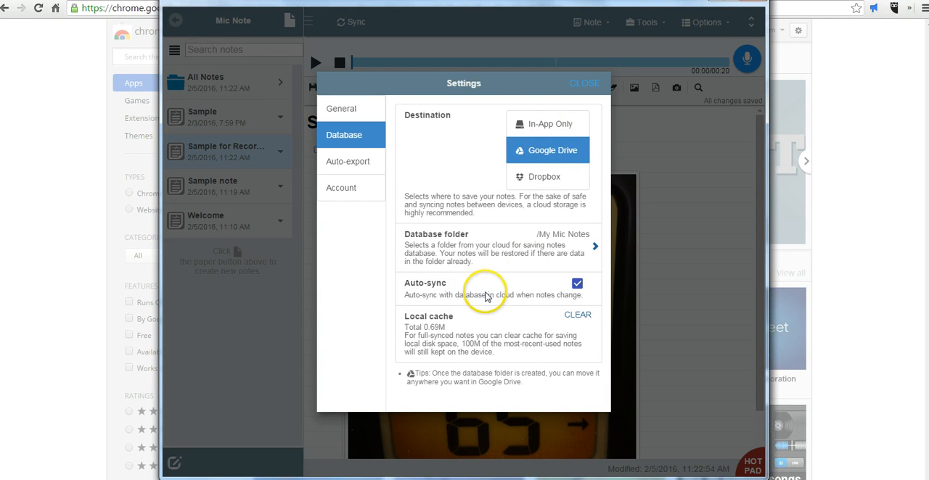
pyautogui.click(585, 83)
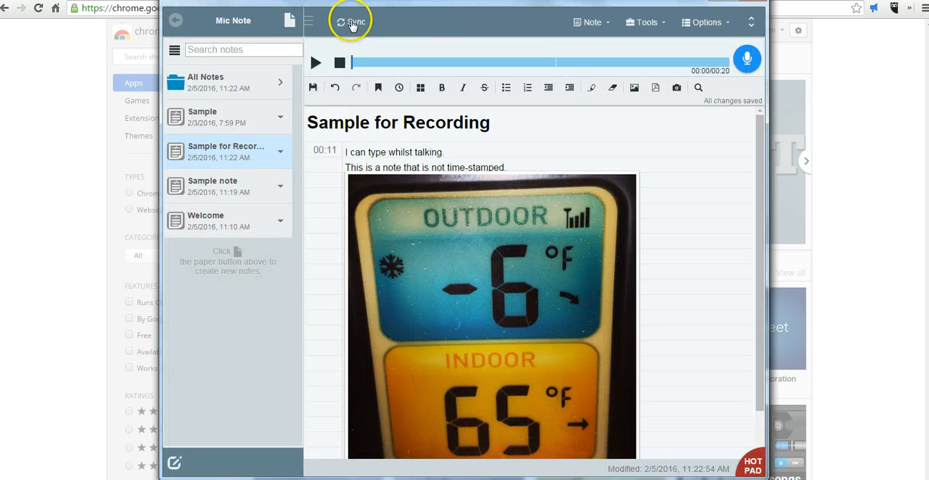
# Step: Sync all notes to the cloud successfully and minimize the Mic Note window
pyautogui.click(352, 22)
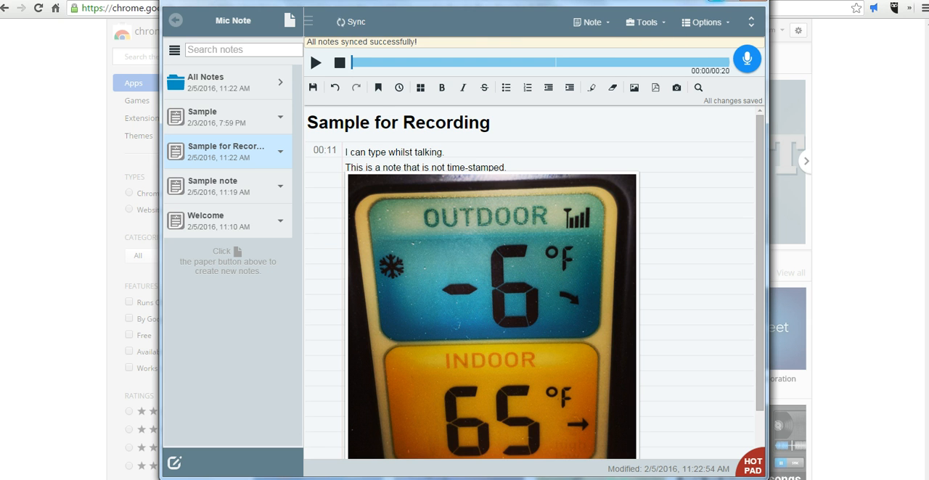
pyautogui.moveTo(751, 22)
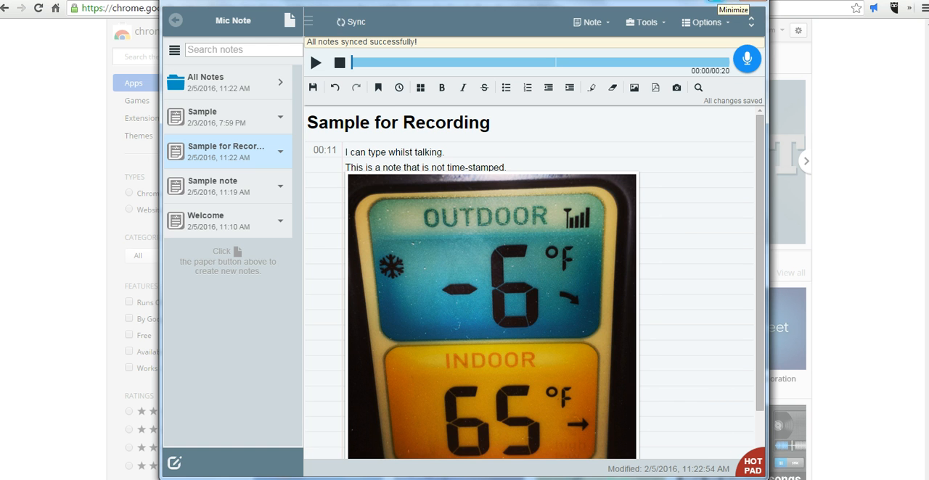
pyautogui.click(732, 9)
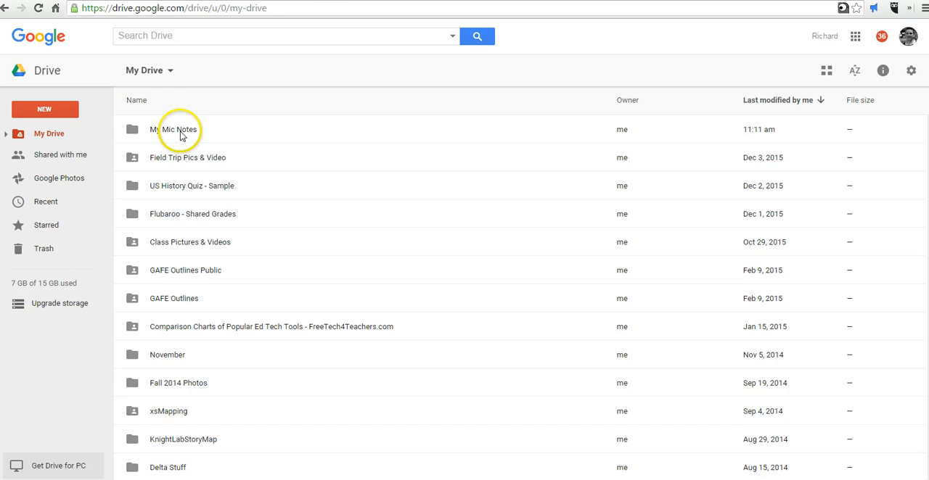
# Step: In Google Drive's My Mic Notes folder, preview and download Sample for Recording.micnote
pyautogui.click(177, 129)
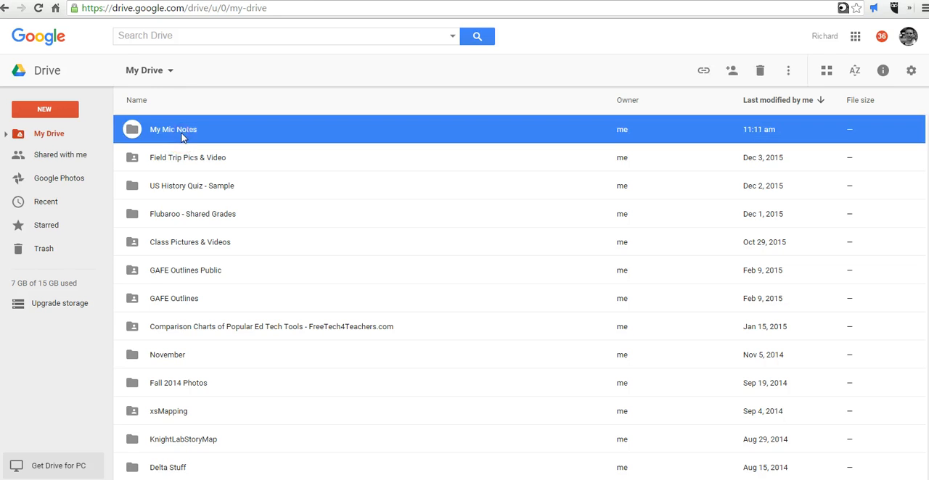
pyautogui.doubleClick(173, 130)
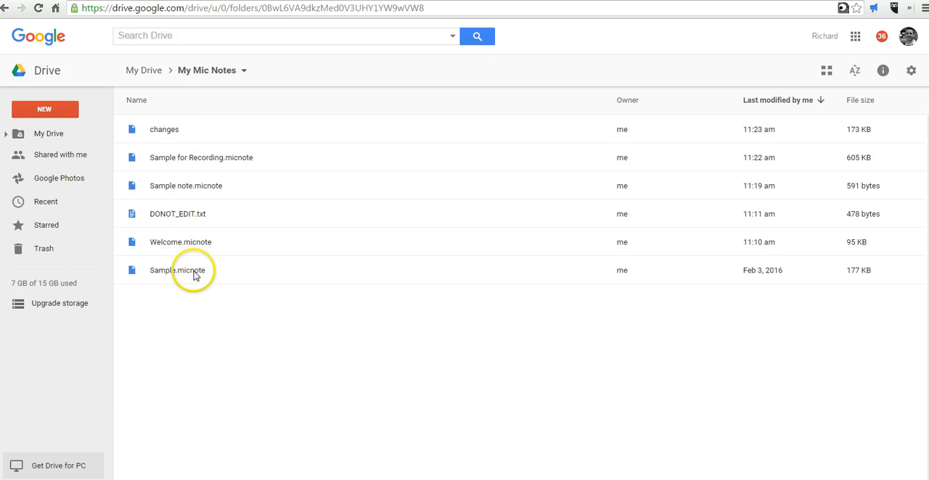
pyautogui.moveTo(195, 243)
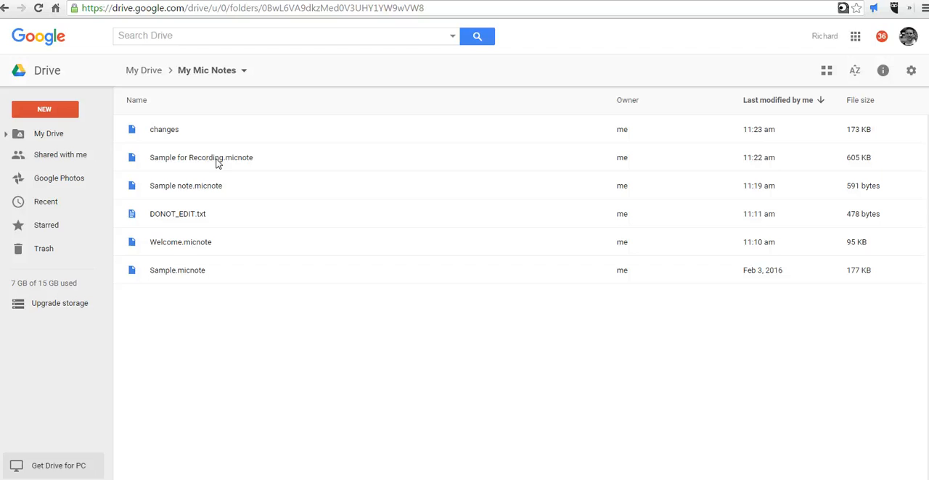
pyautogui.doubleClick(201, 157)
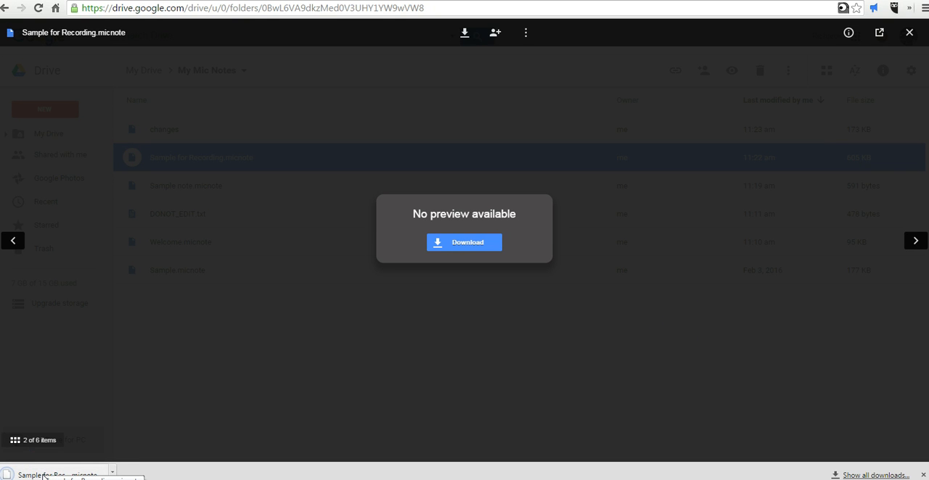
pyautogui.click(908, 32)
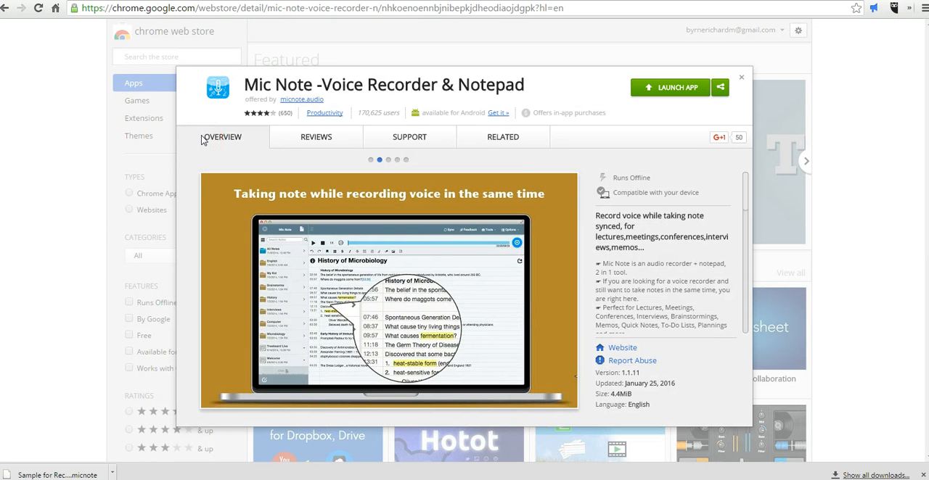
pyautogui.click(388, 160)
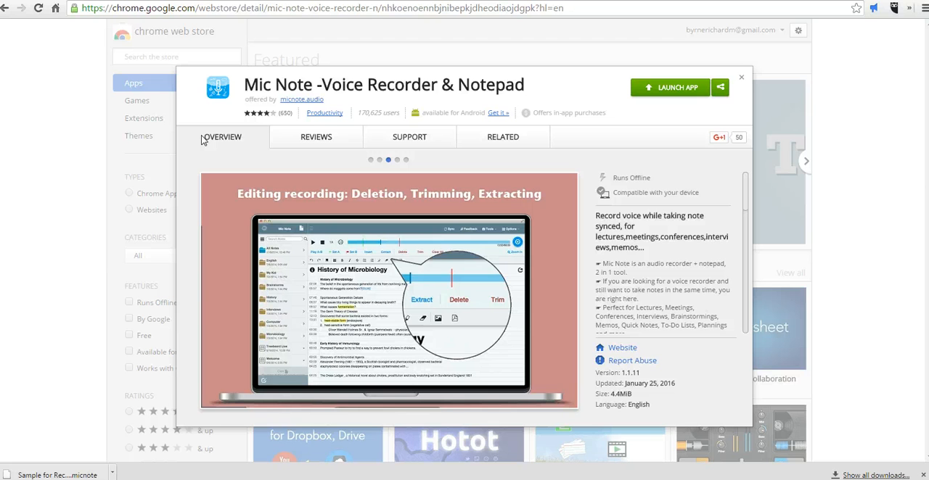